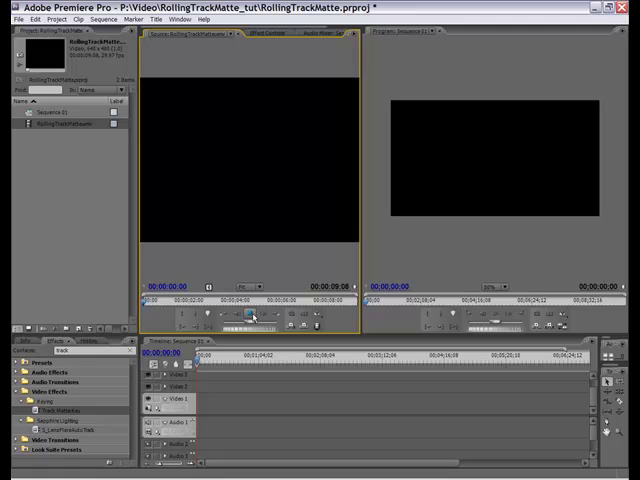
- Bring up the Project panel's context menu with New Bin, New Item and Import options
left_click(252, 316)
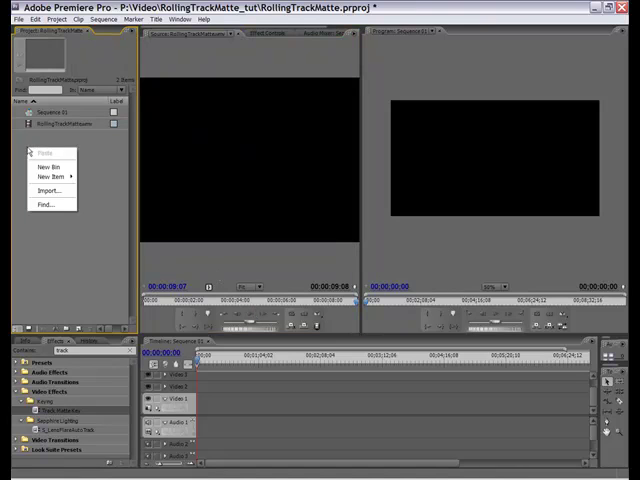
- Import EV013127.MOV from the RollingTrackMatte_tut folder into the project
left_click(50, 190)
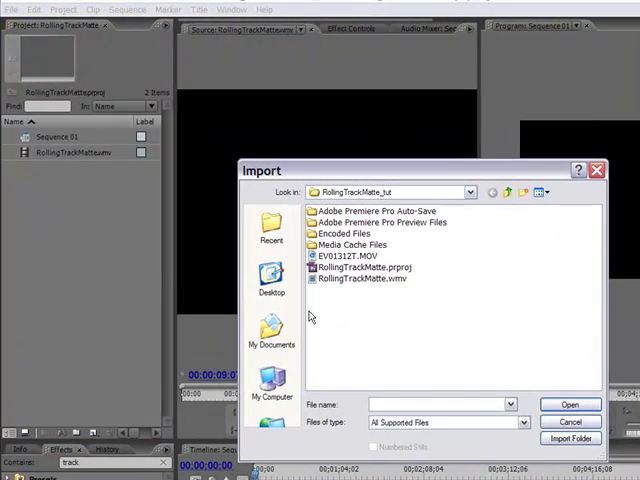
mouse_move(332, 264)
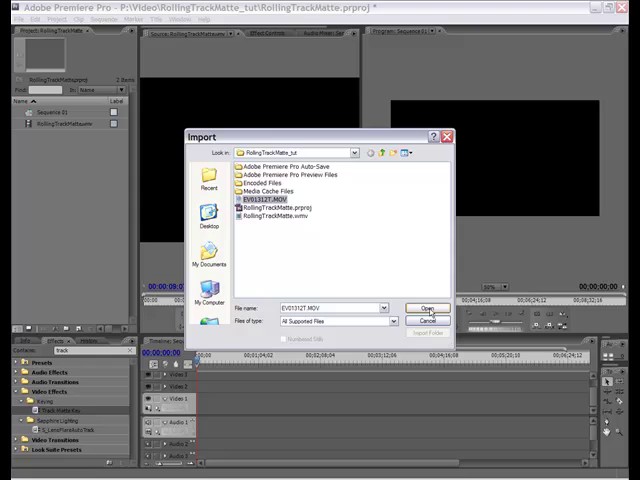
left_click(428, 308)
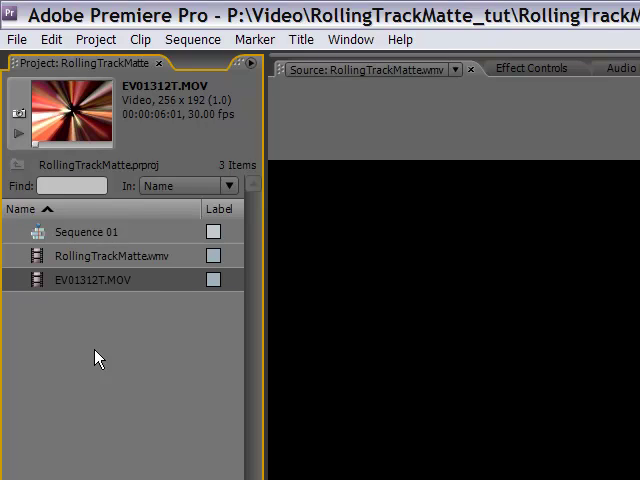
mouse_move(110, 398)
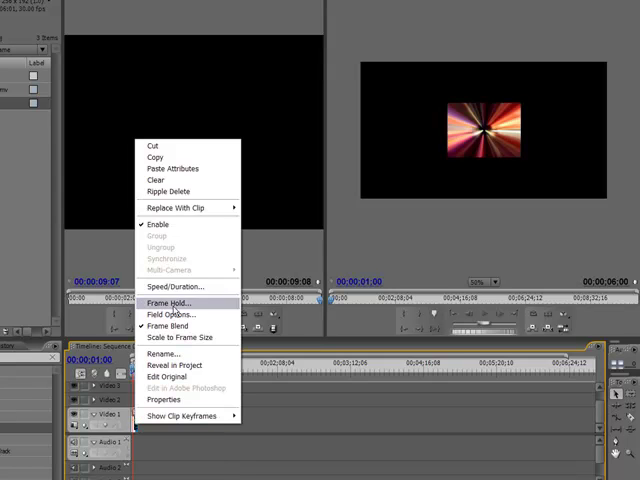
- Set the zoom clip's speed to 50% in Speed/Duration so it lasts twelve seconds
left_click(178, 288)
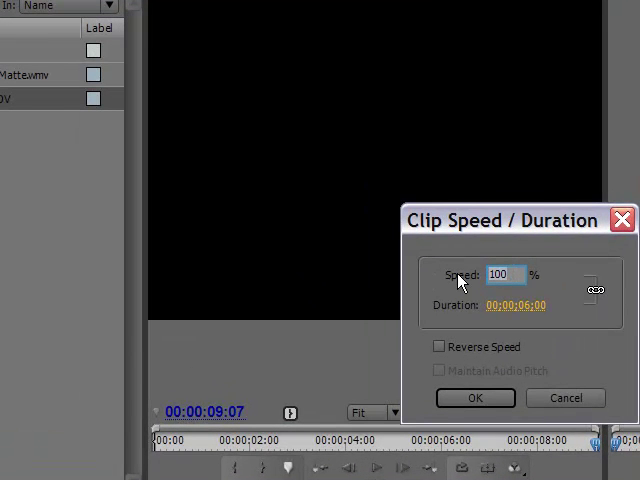
type("50")
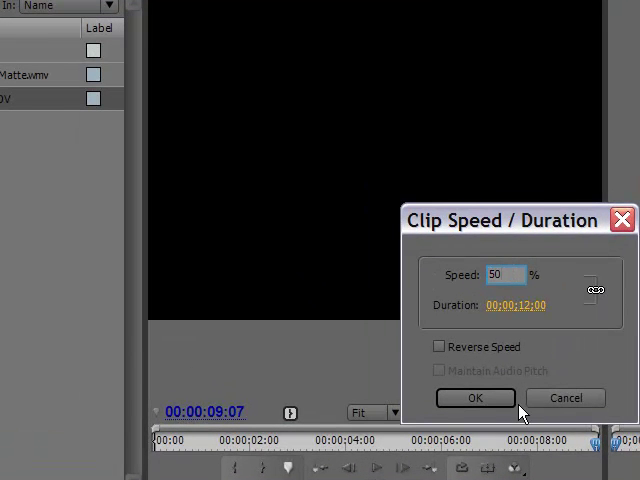
left_click(476, 398)
type("B")
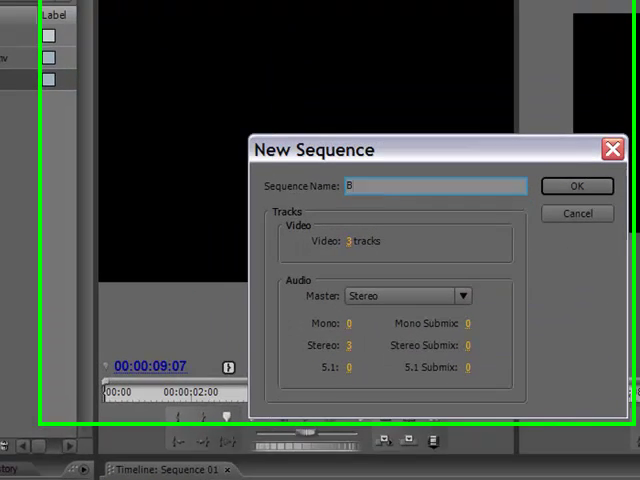
- Name the new sequence Background and confirm its creation
type("ackgron")
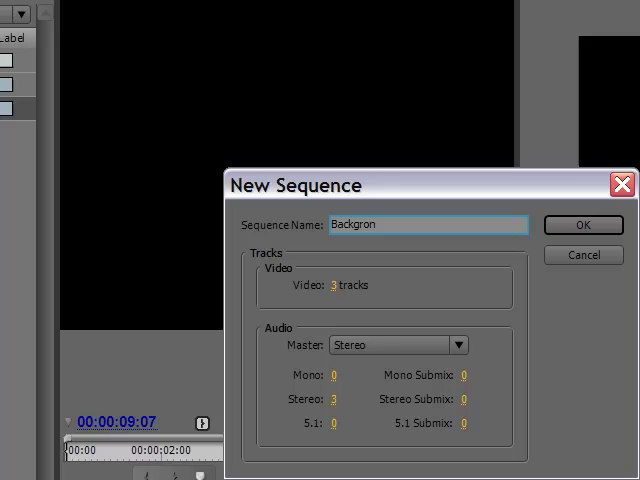
left_click(584, 224)
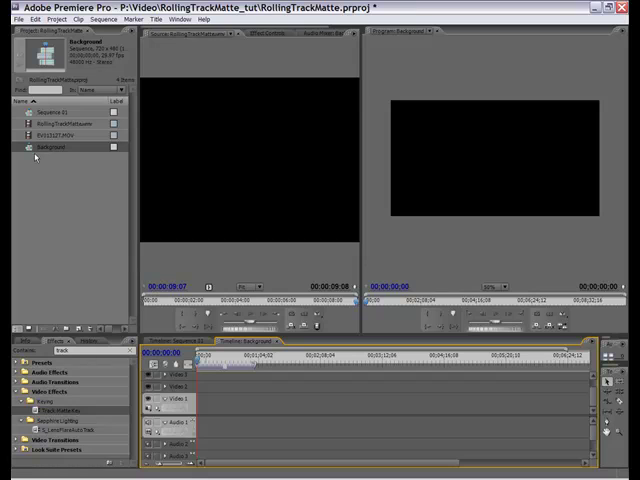
- Place EV013127.MOV onto Video 1 of the Background sequence
left_click(56, 136)
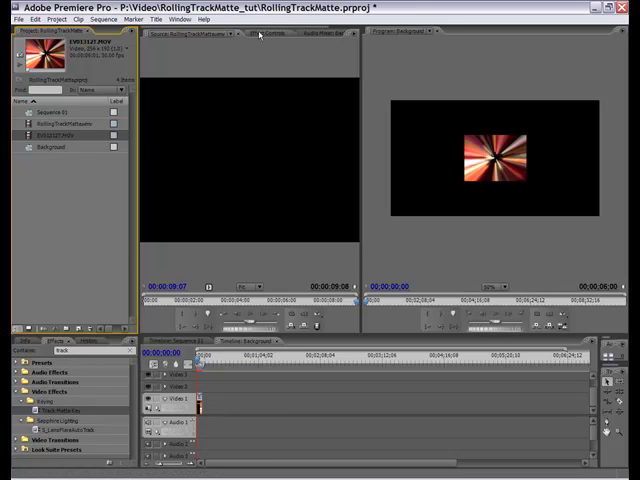
left_click(276, 32)
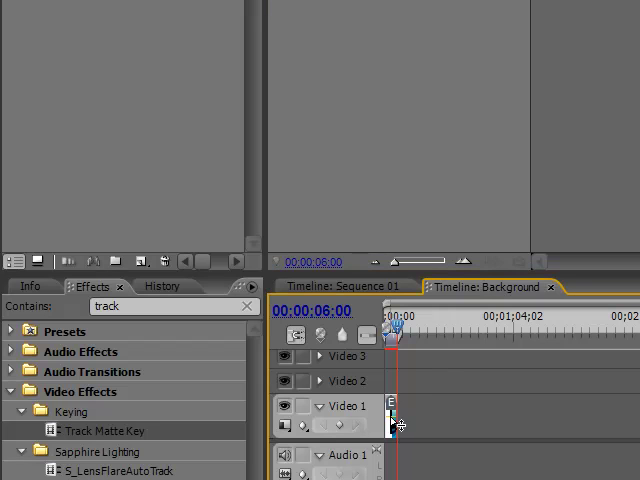
mouse_move(392, 416)
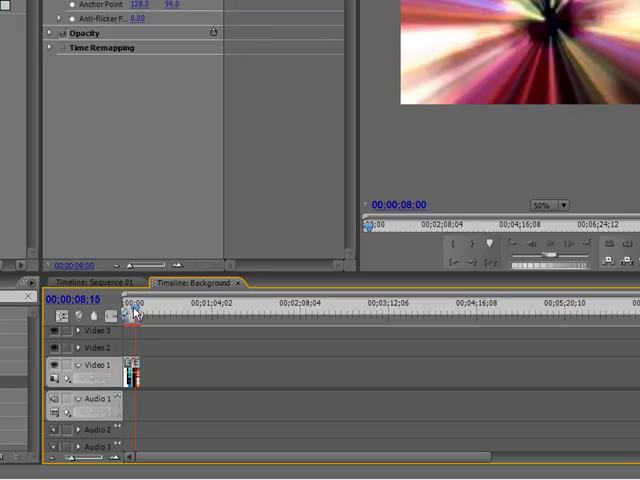
- Reveal Track Matte Key under Video Effects > Keying by searching 'track'
left_click_drag(136, 312, 128, 312)
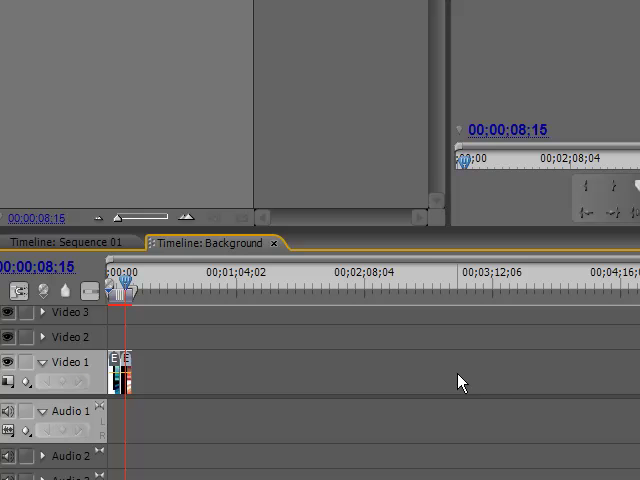
mouse_move(348, 448)
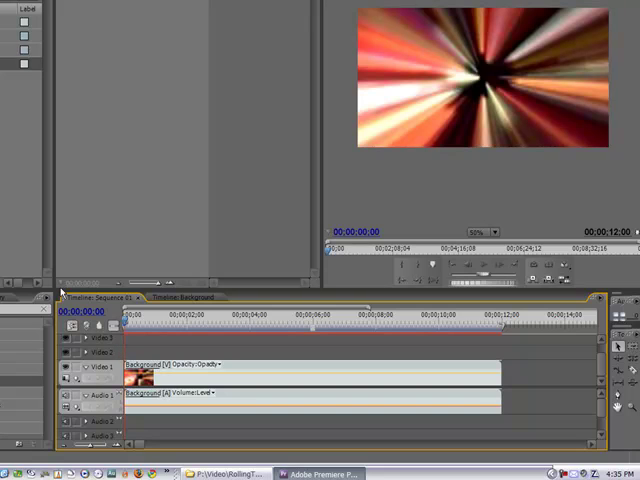
mouse_move(60, 292)
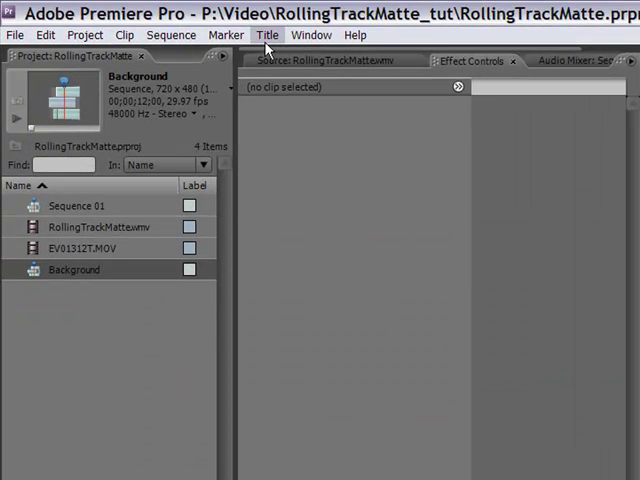
- Start a new Default Roll title and name it Rolling Track Matte
left_click(268, 36)
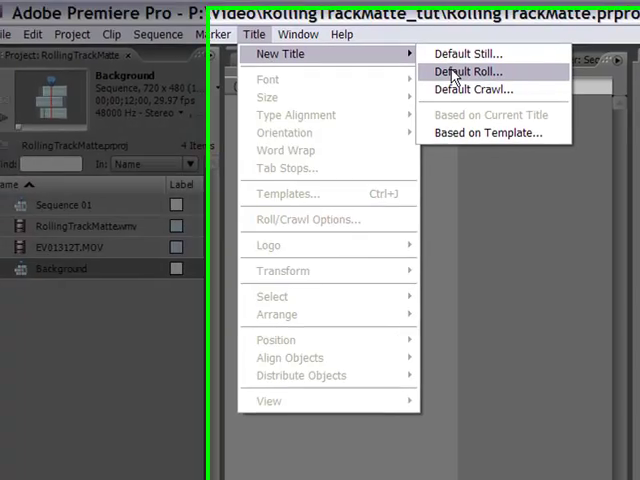
left_click(466, 72)
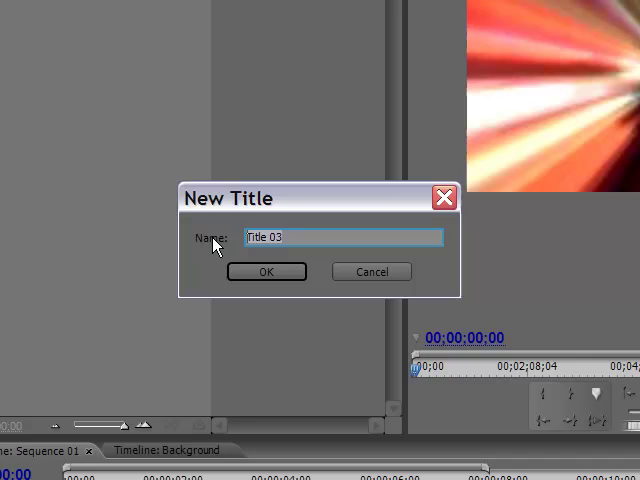
type("Rolling Track Matte")
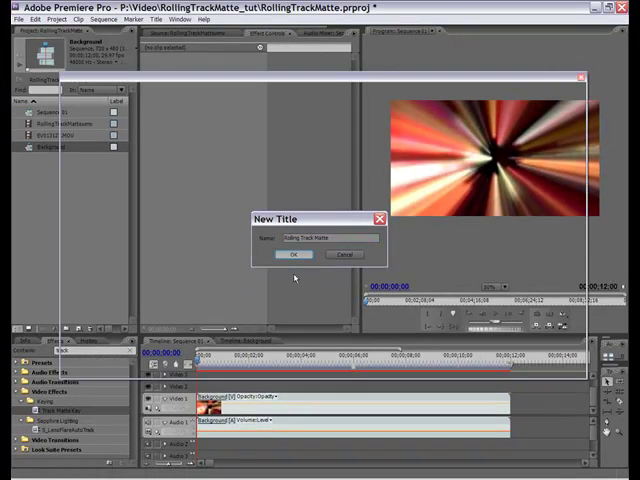
left_click(294, 254)
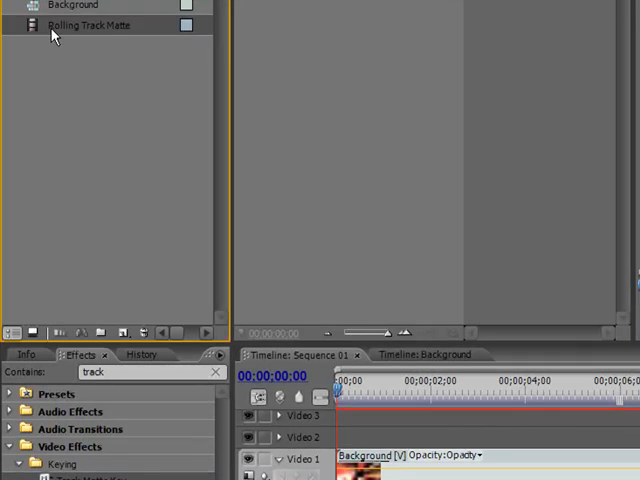
mouse_move(124, 130)
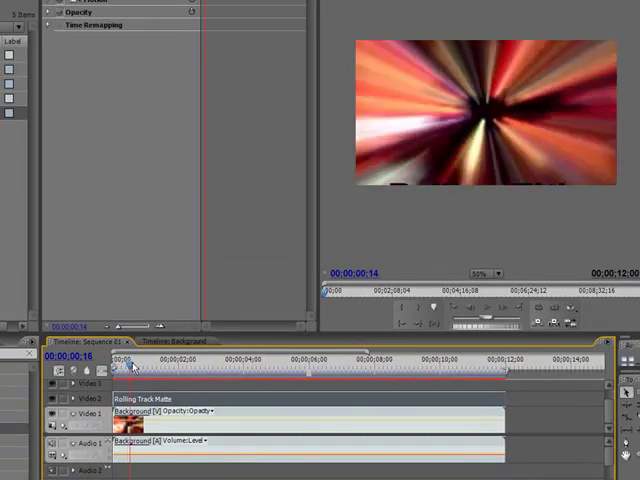
- Drop the Rolling Track Matte title onto Video 2 above the Background clip
left_click_drag(128, 360, 170, 360)
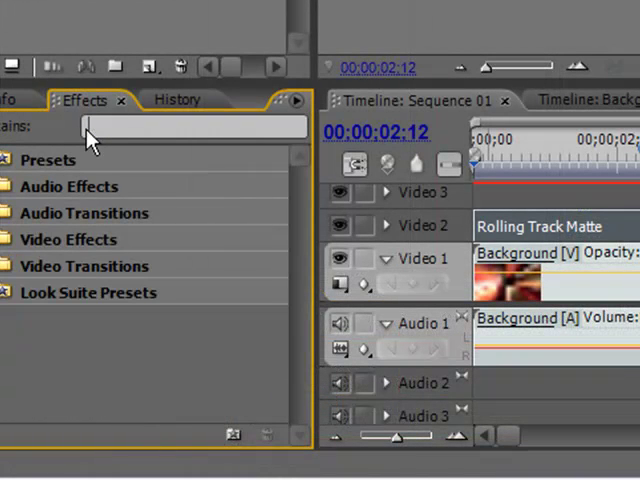
- Apply Track Matte Key to the Background clip with its Matte set to Video 2
type("track")
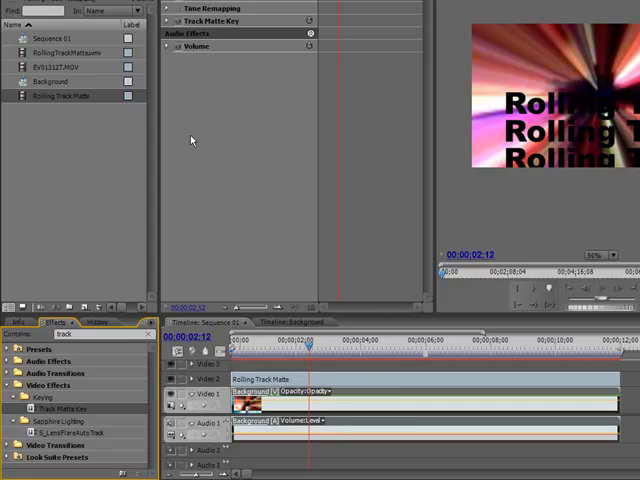
left_click(252, 128)
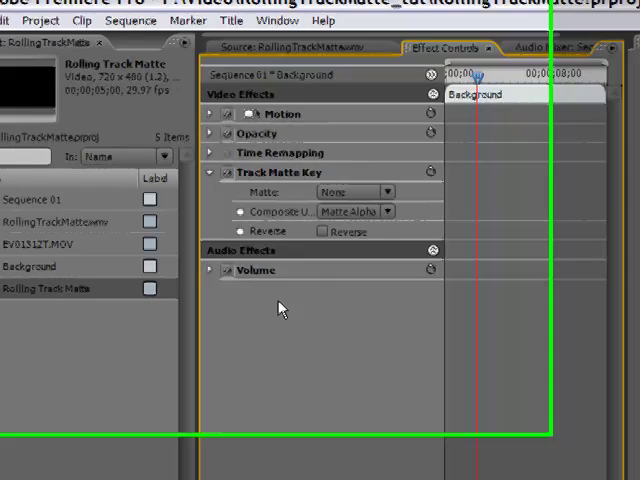
left_click(470, 224)
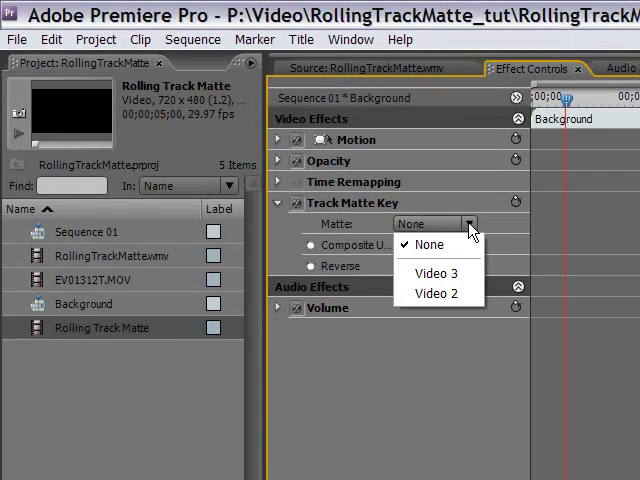
left_click(436, 292)
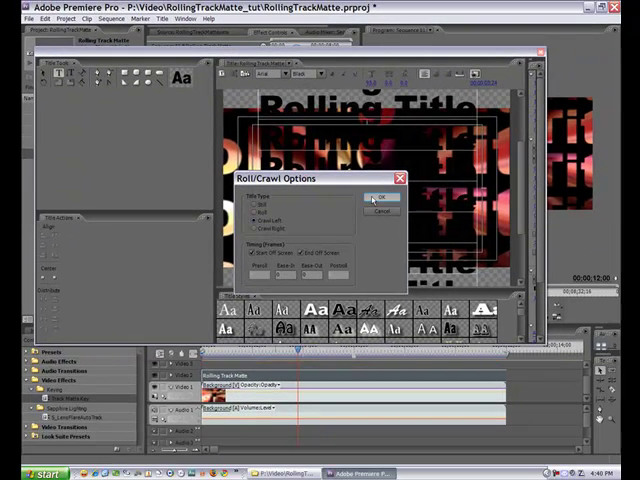
- Switch the title to a Crawl type and scrub the timeline to preview the text crawling
left_click(384, 196)
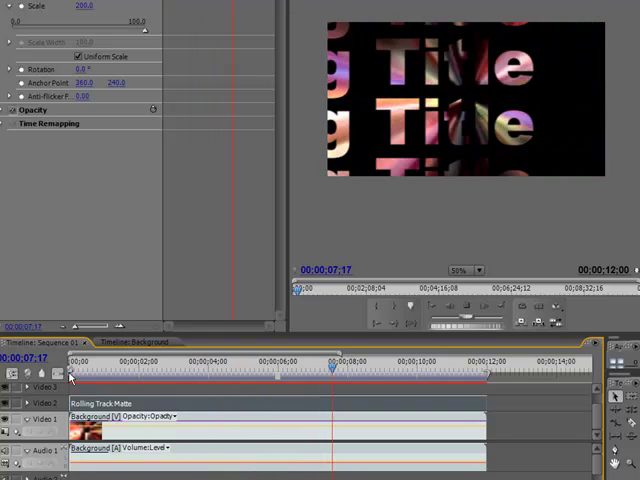
left_click_drag(334, 368, 374, 368)
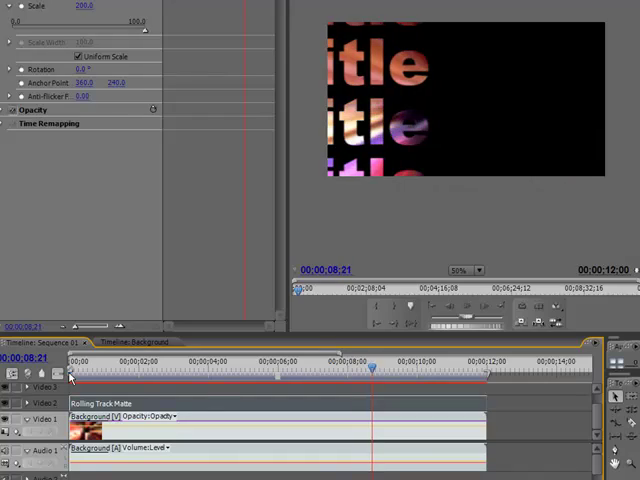